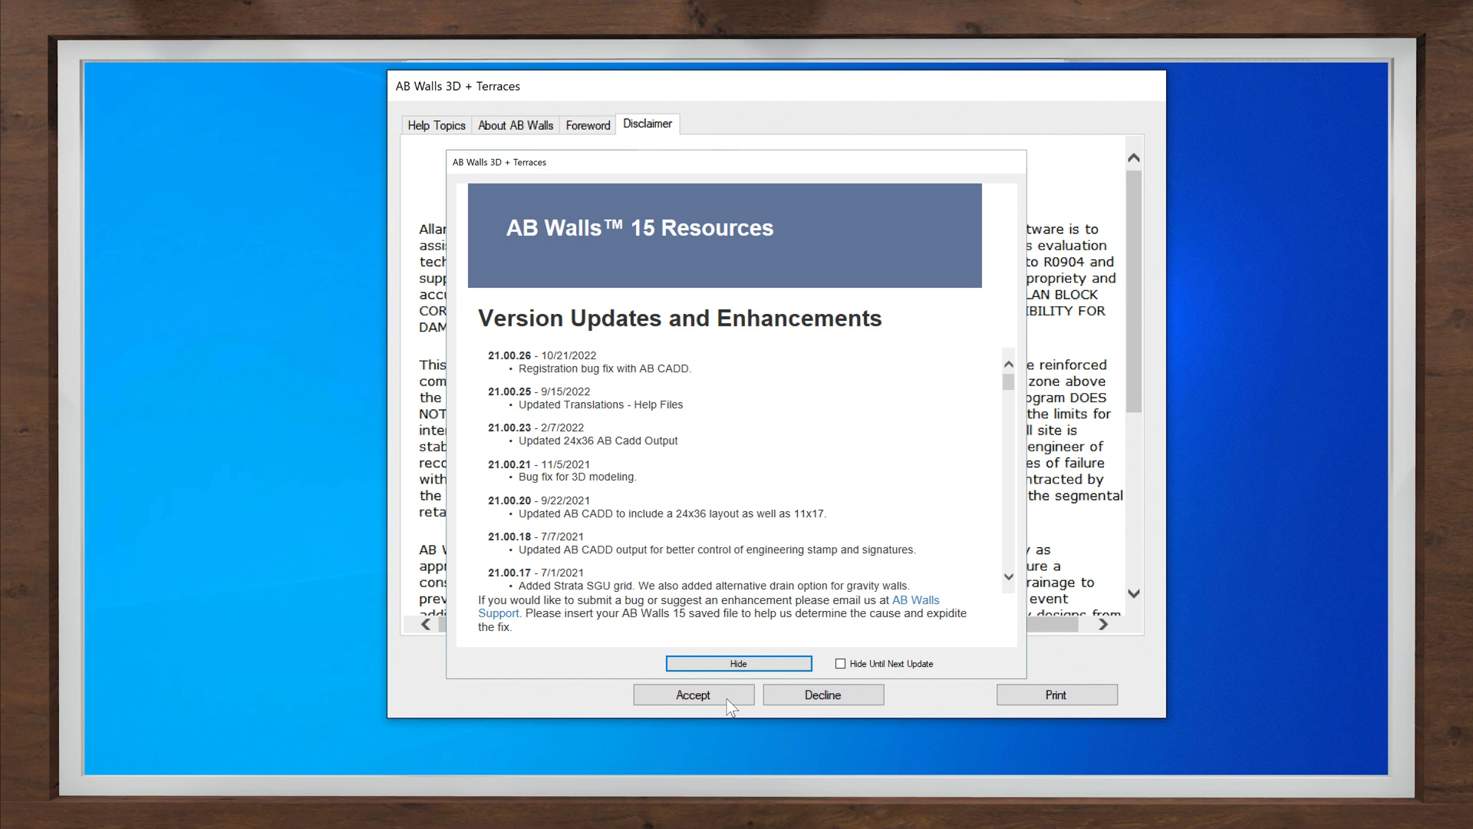
Hide the Version Updates notes and accept the v 21.0.27 disclaimer to reach registration.
left_click(738, 663)
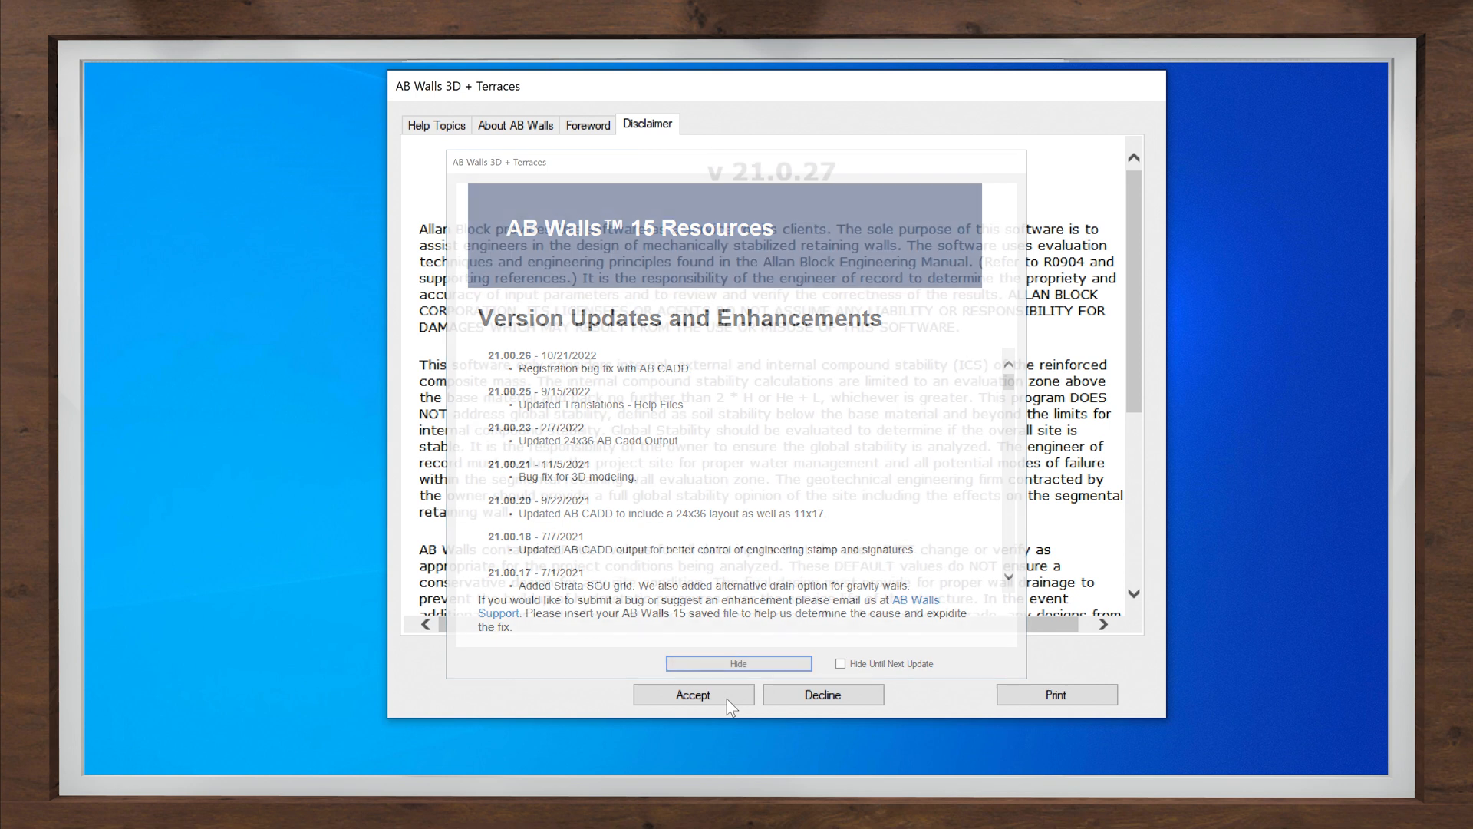
left_click(736, 663)
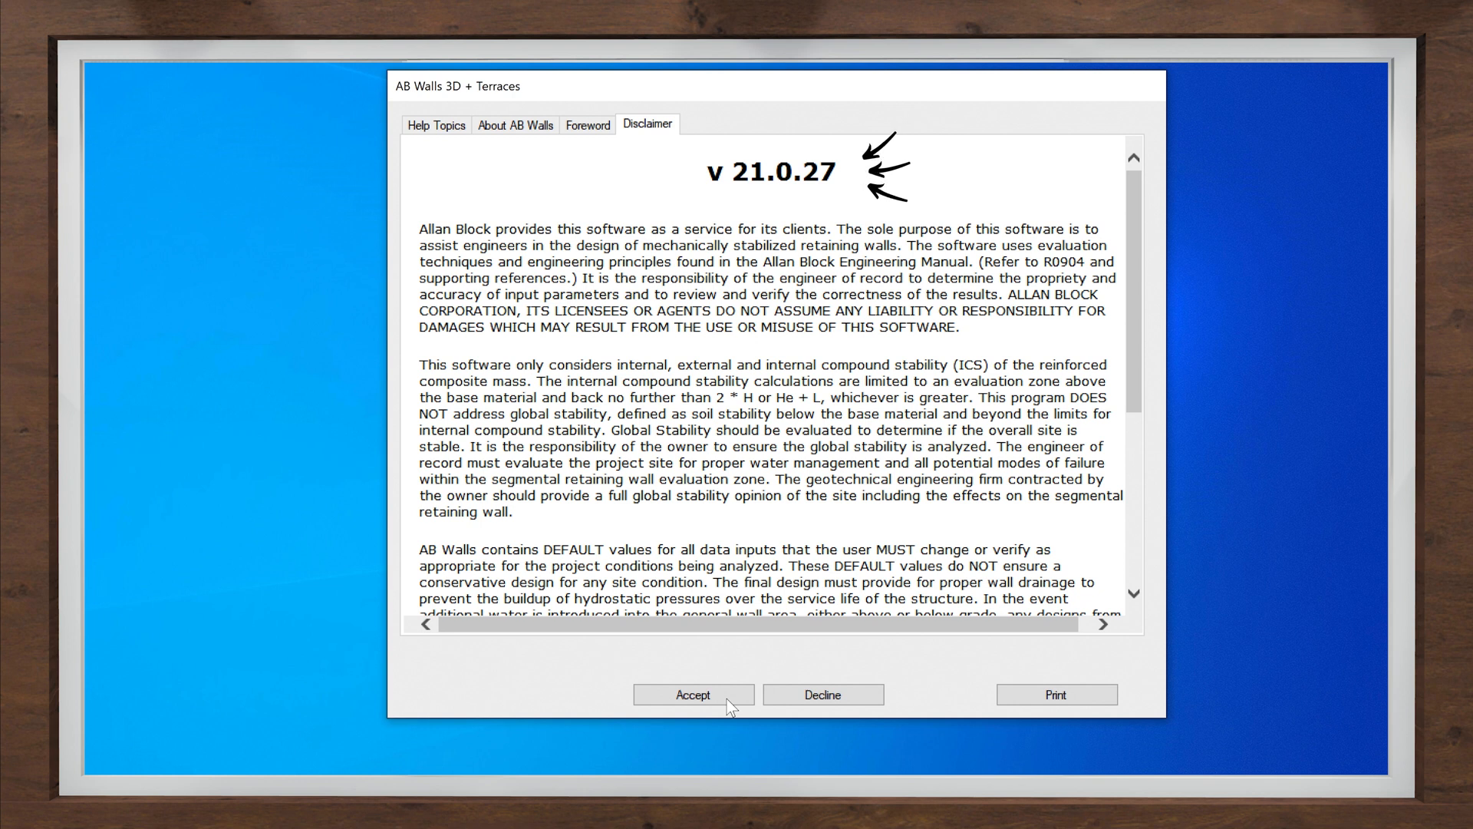
left_click(692, 695)
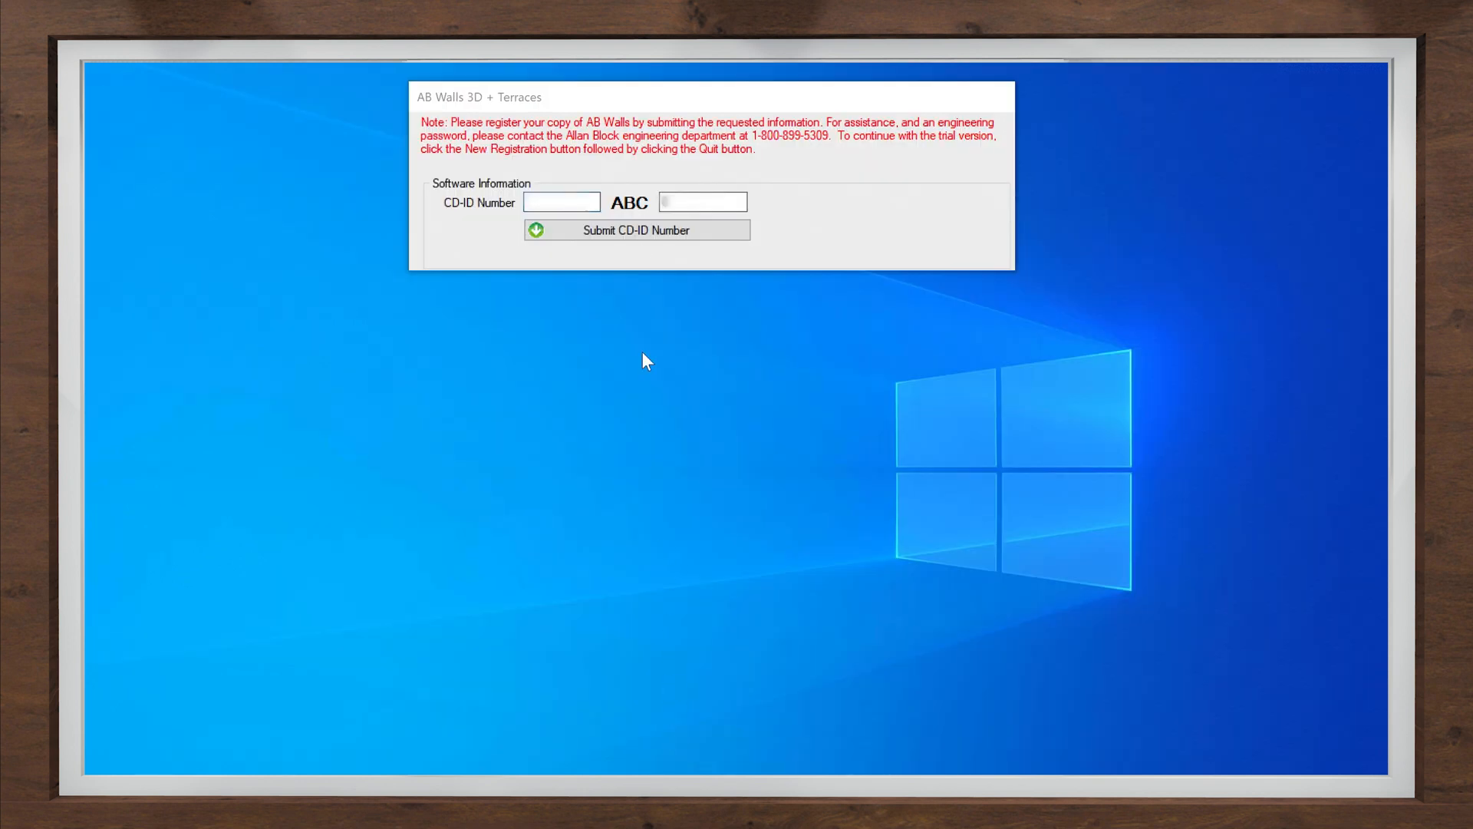
Enter and submit the CD-ID number to reach the registration options and users list.
left_click(562, 201)
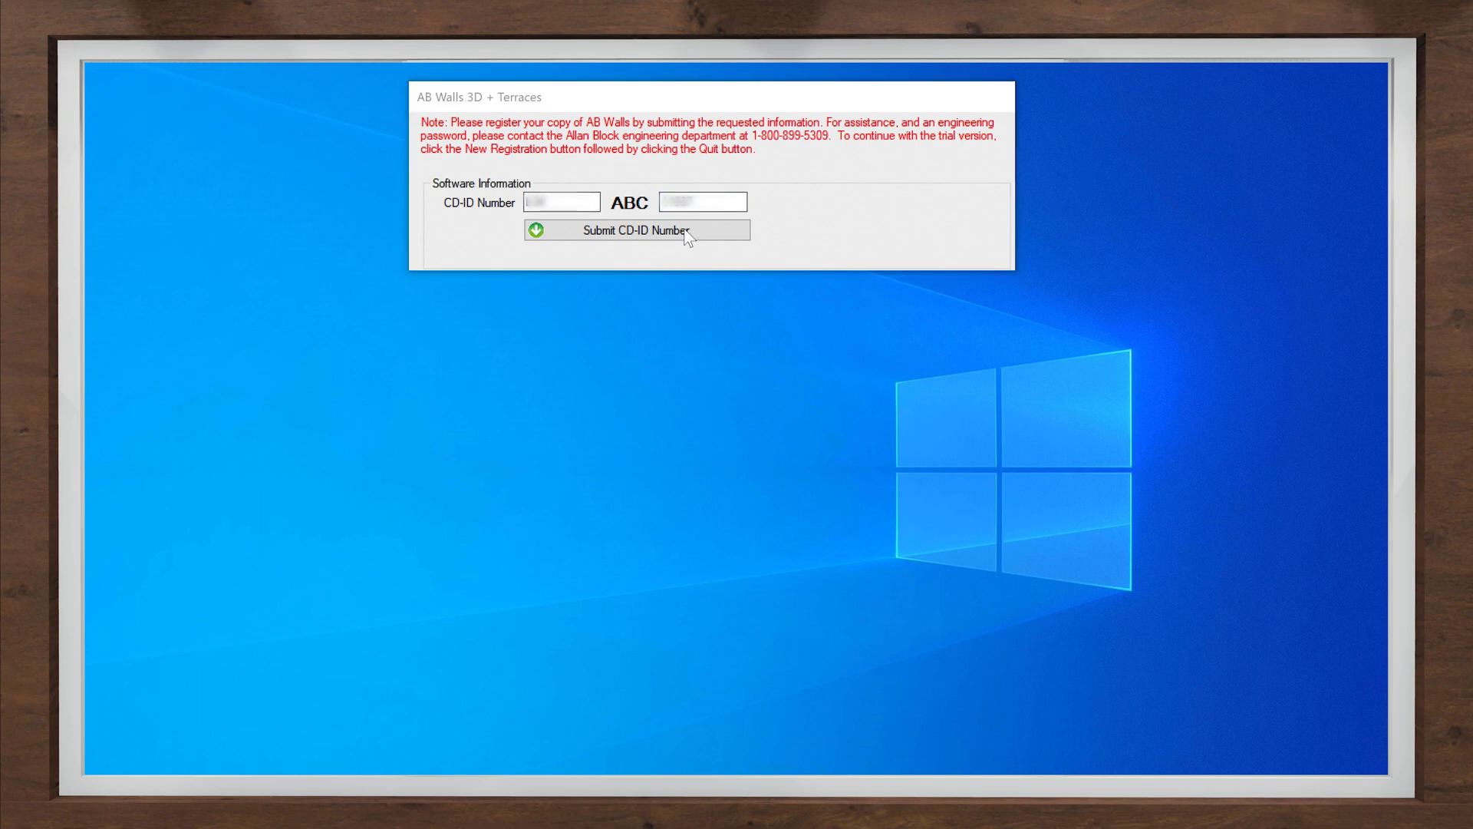
left_click(635, 230)
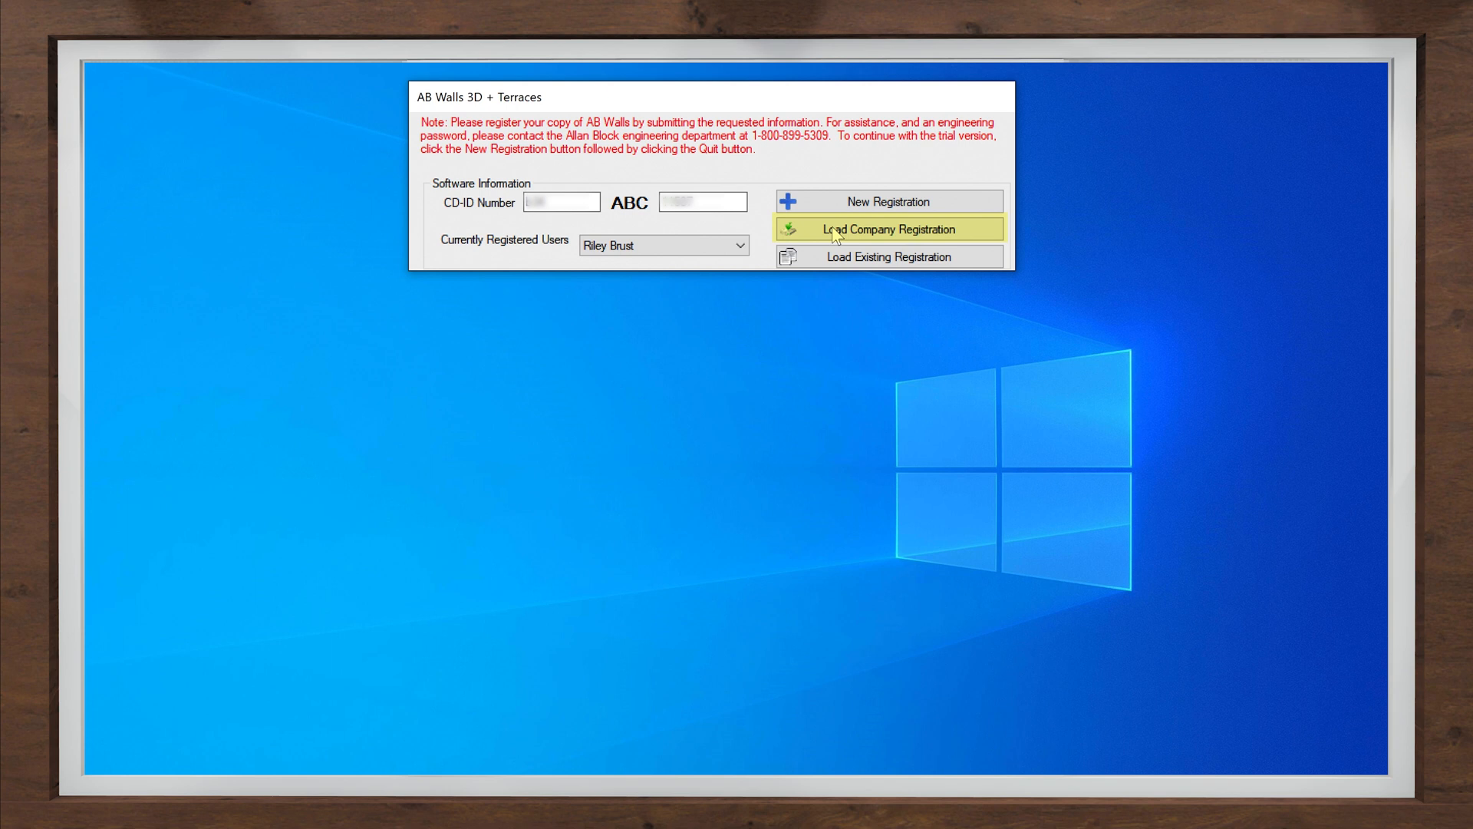
mouse_move(840, 266)
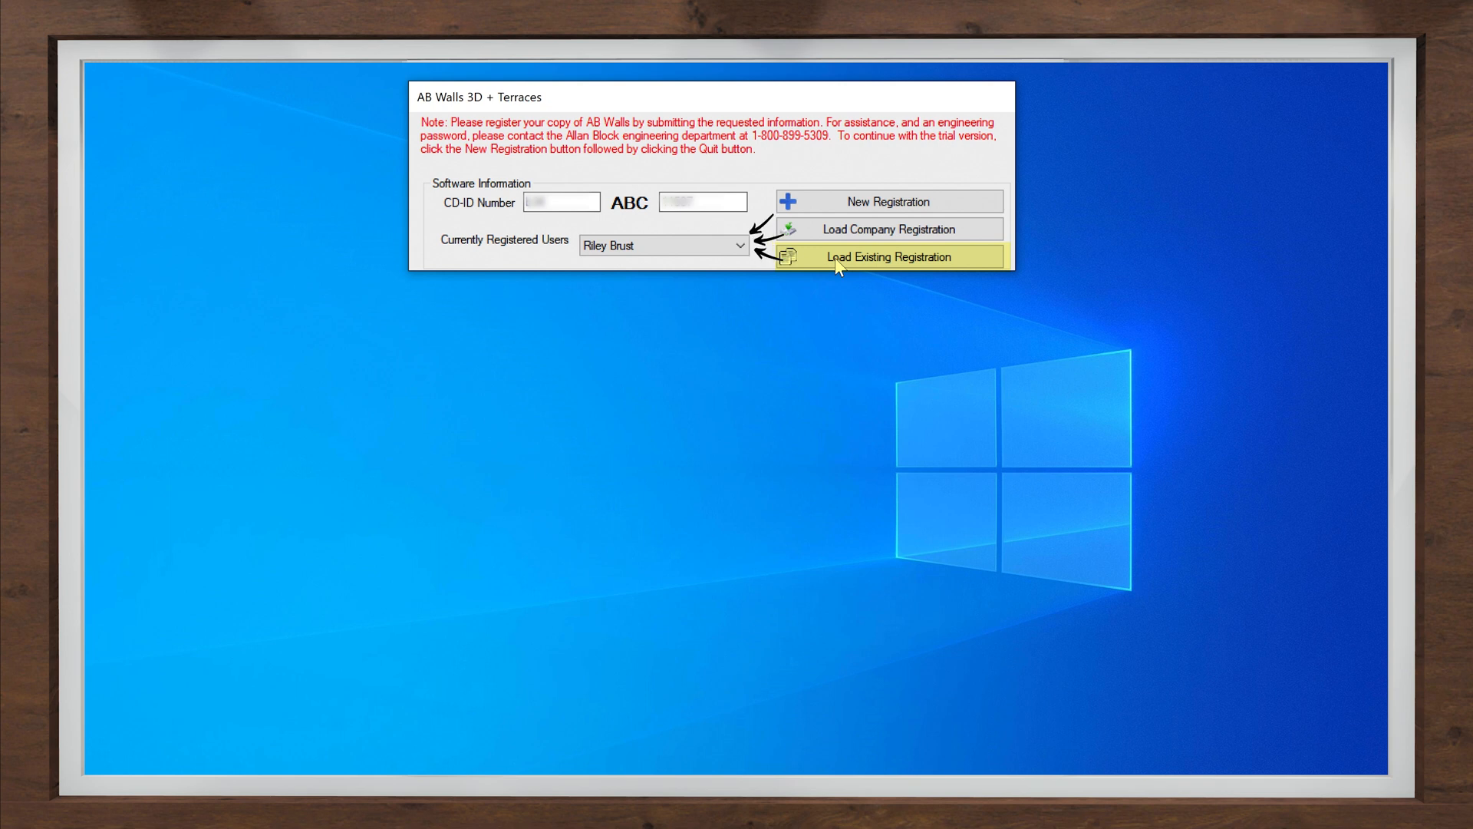
mouse_move(887, 201)
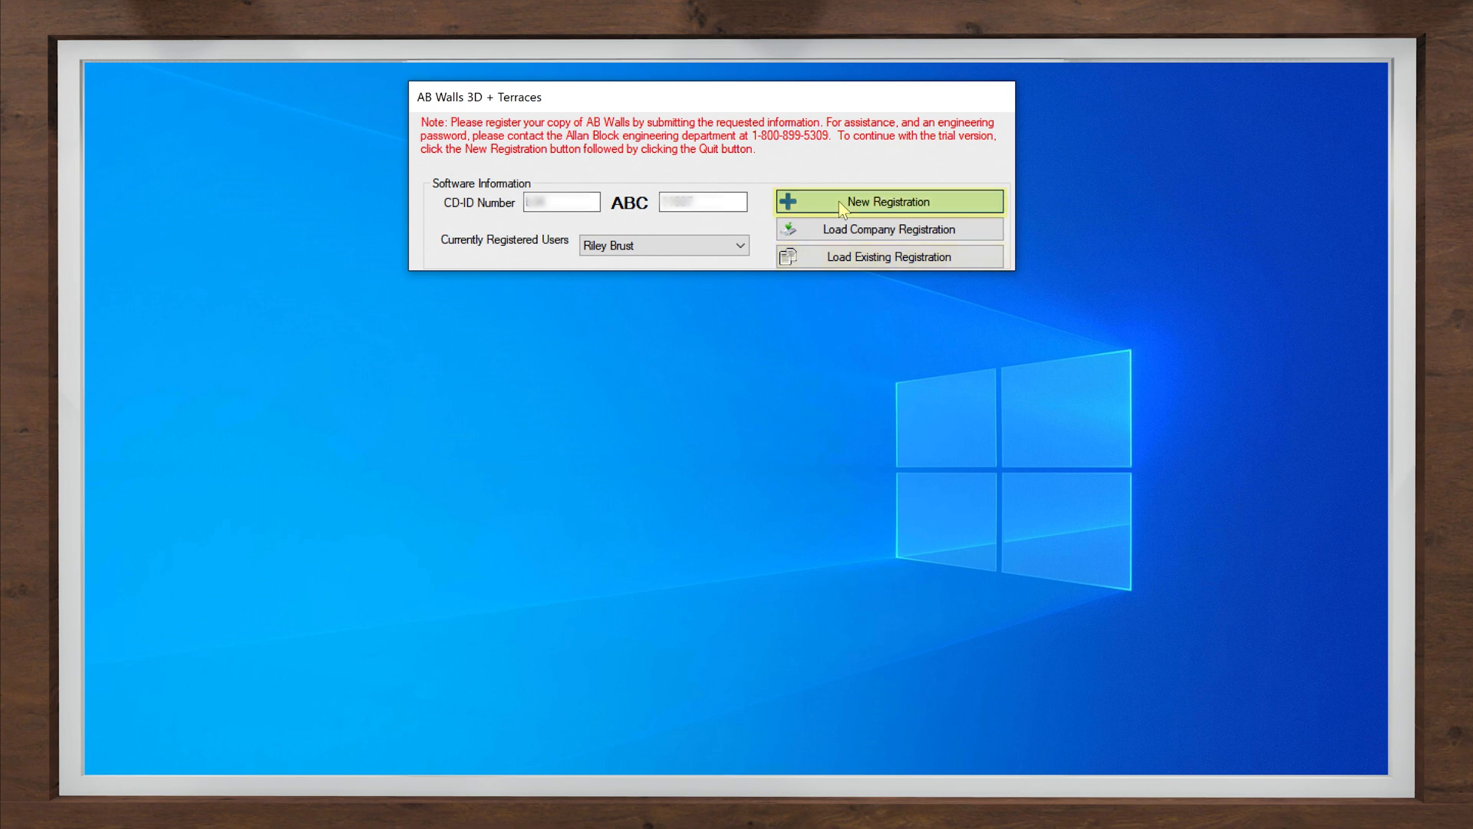
left_click(889, 201)
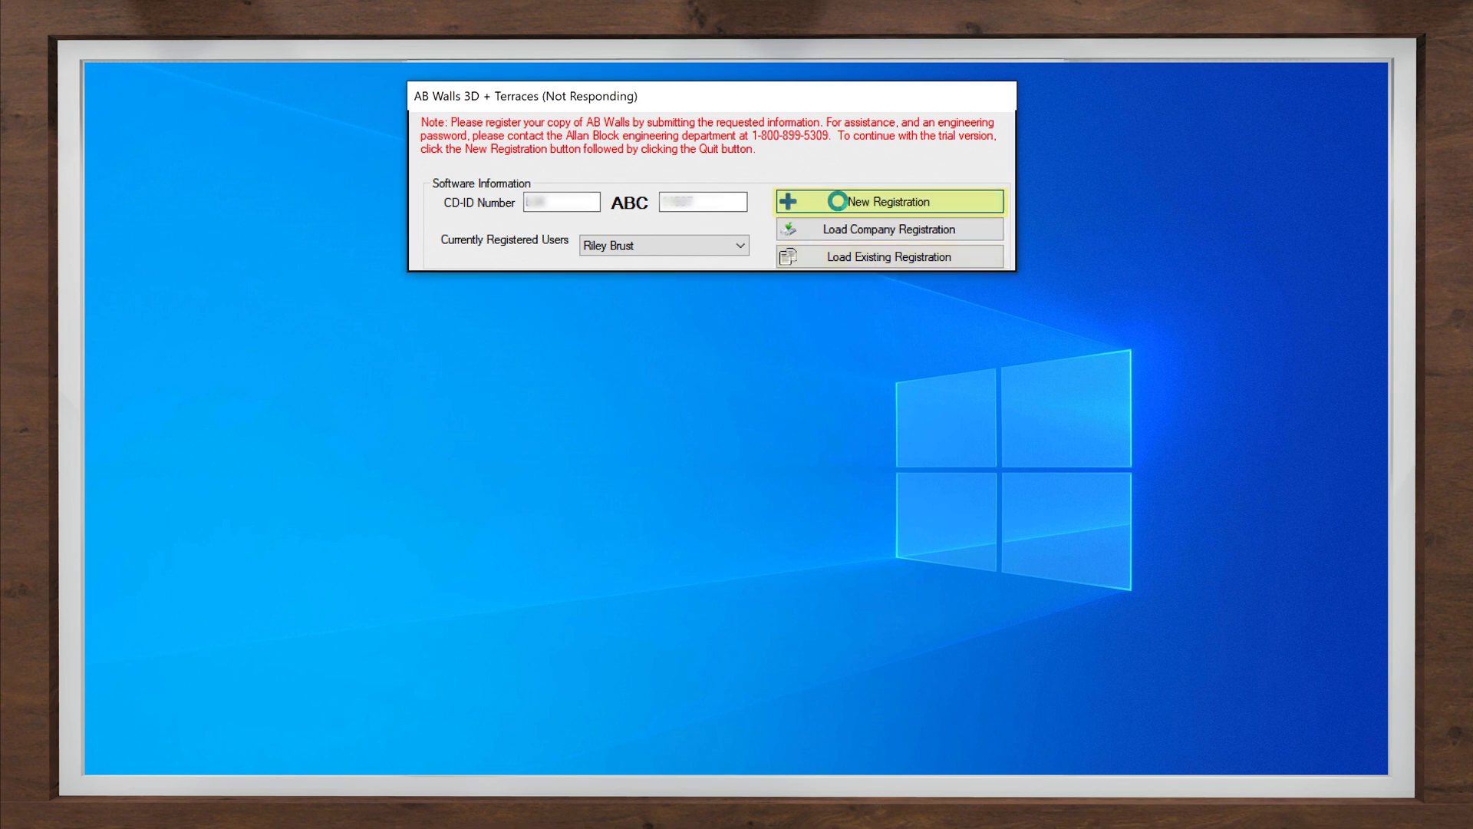
left_click(888, 201)
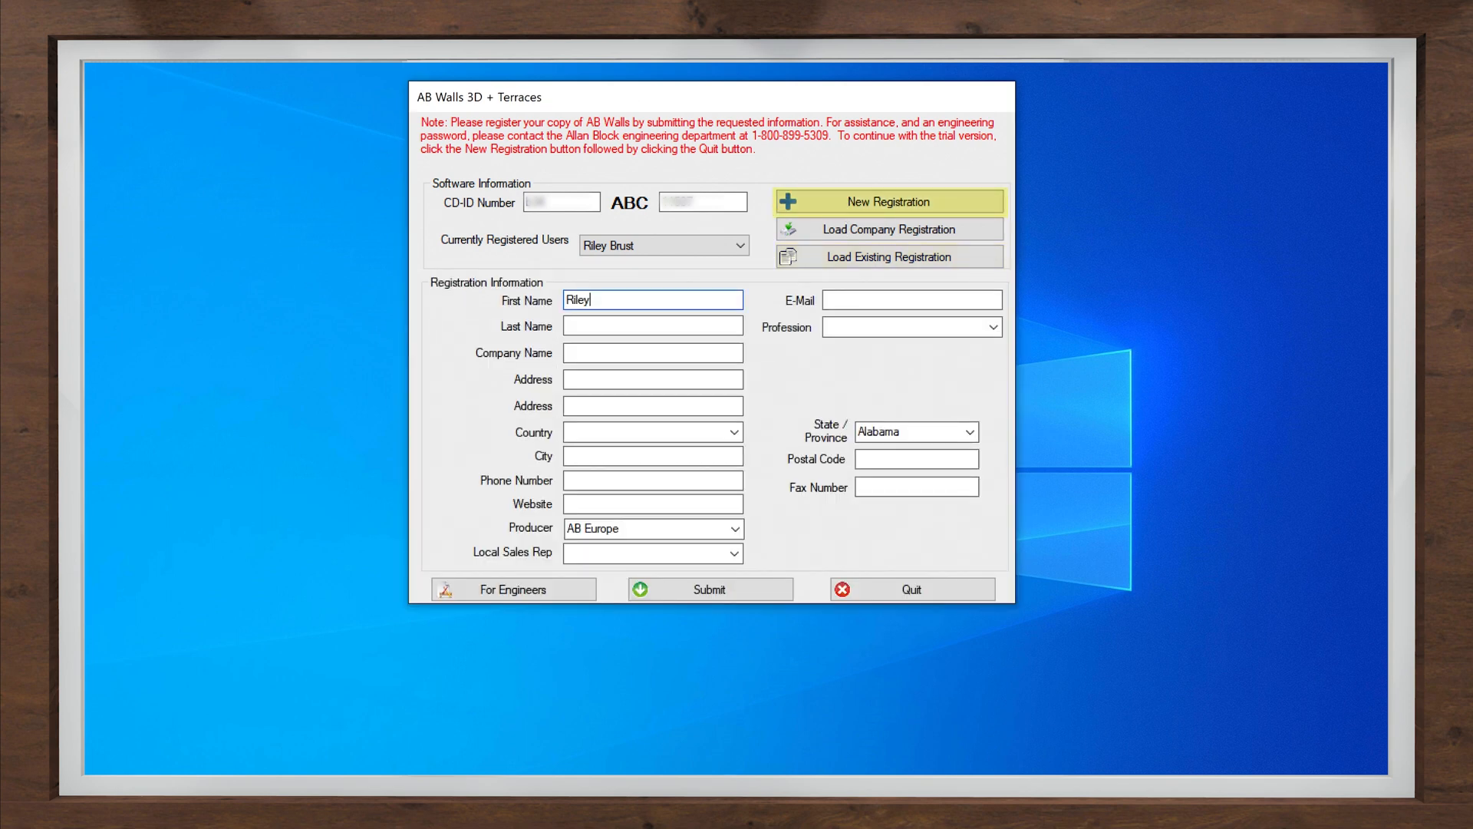
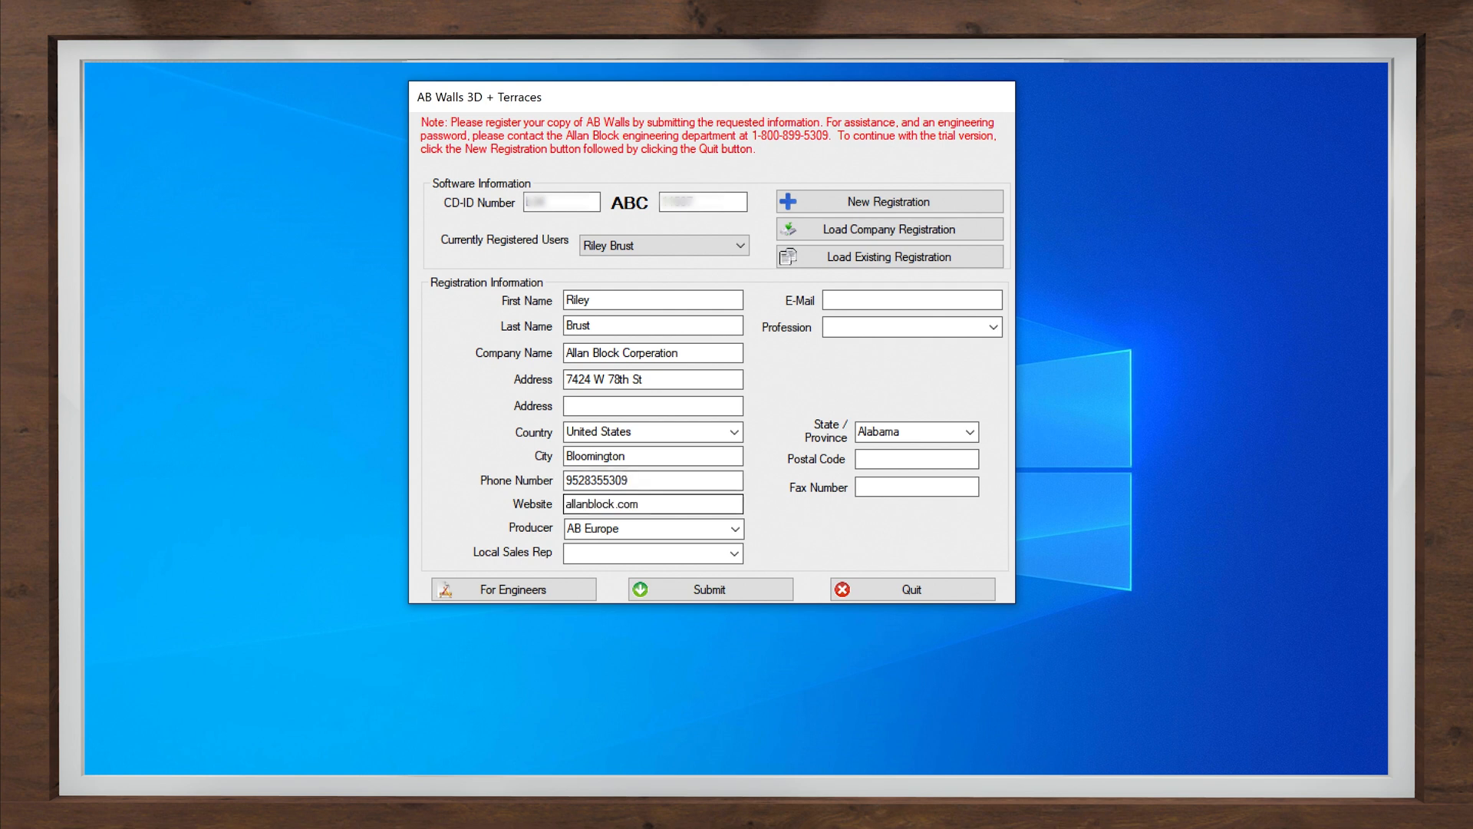
Choose the producer and local sales rep, enter e-mail 'engineering@' and postal code 55439.
left_click(735, 528)
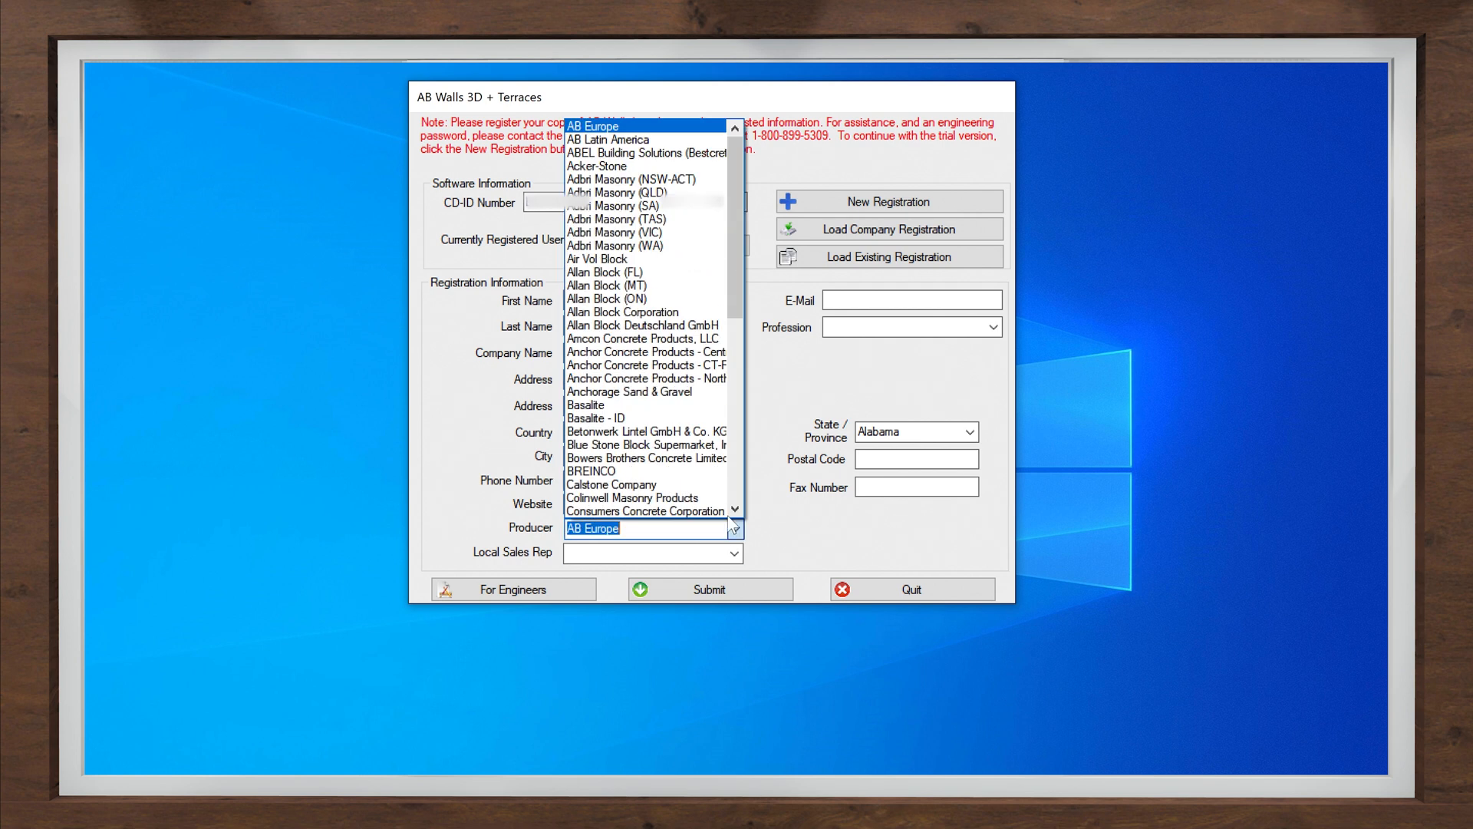
scroll("down", 3)
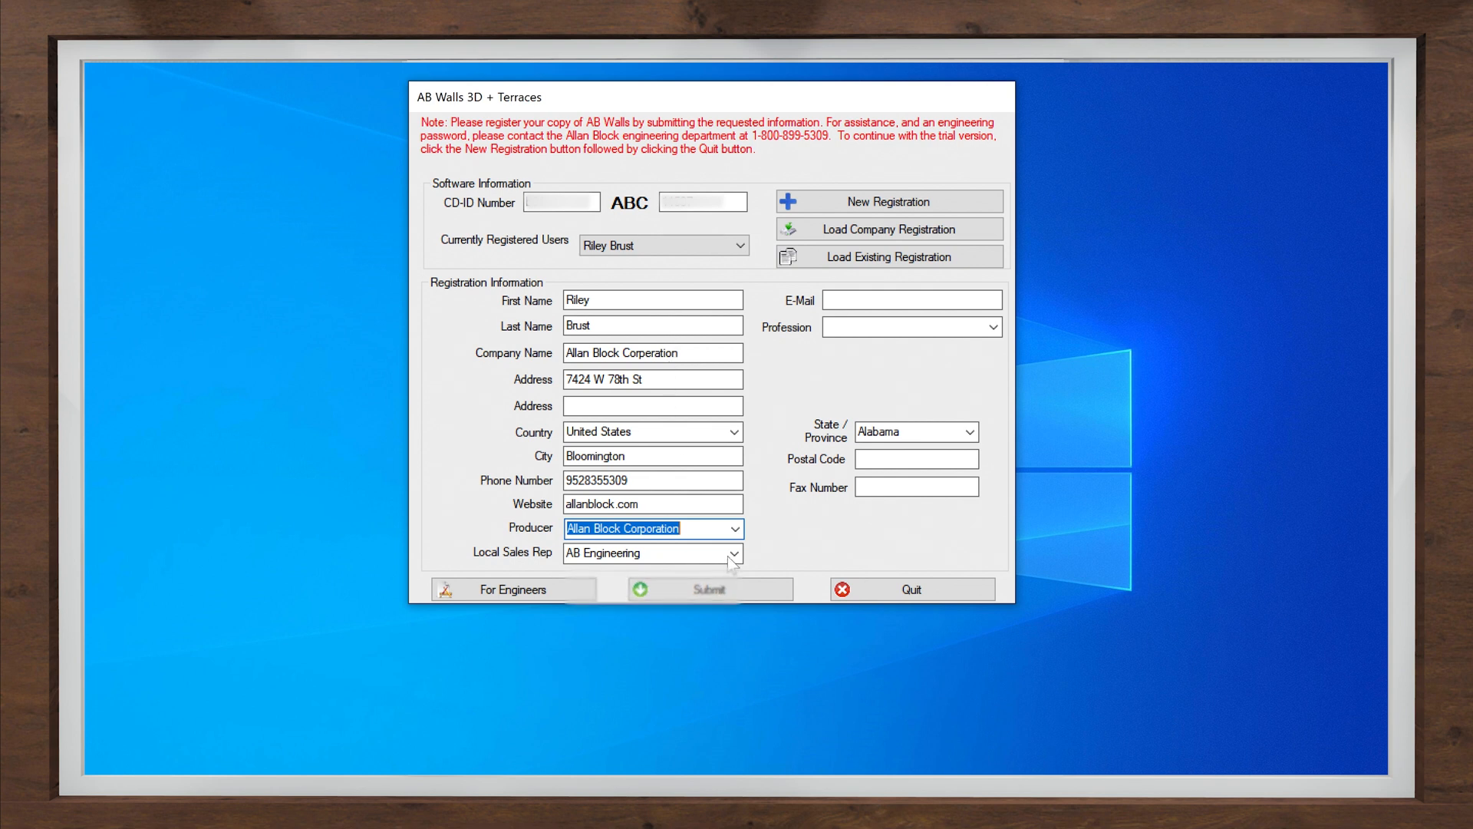
left_click(734, 553)
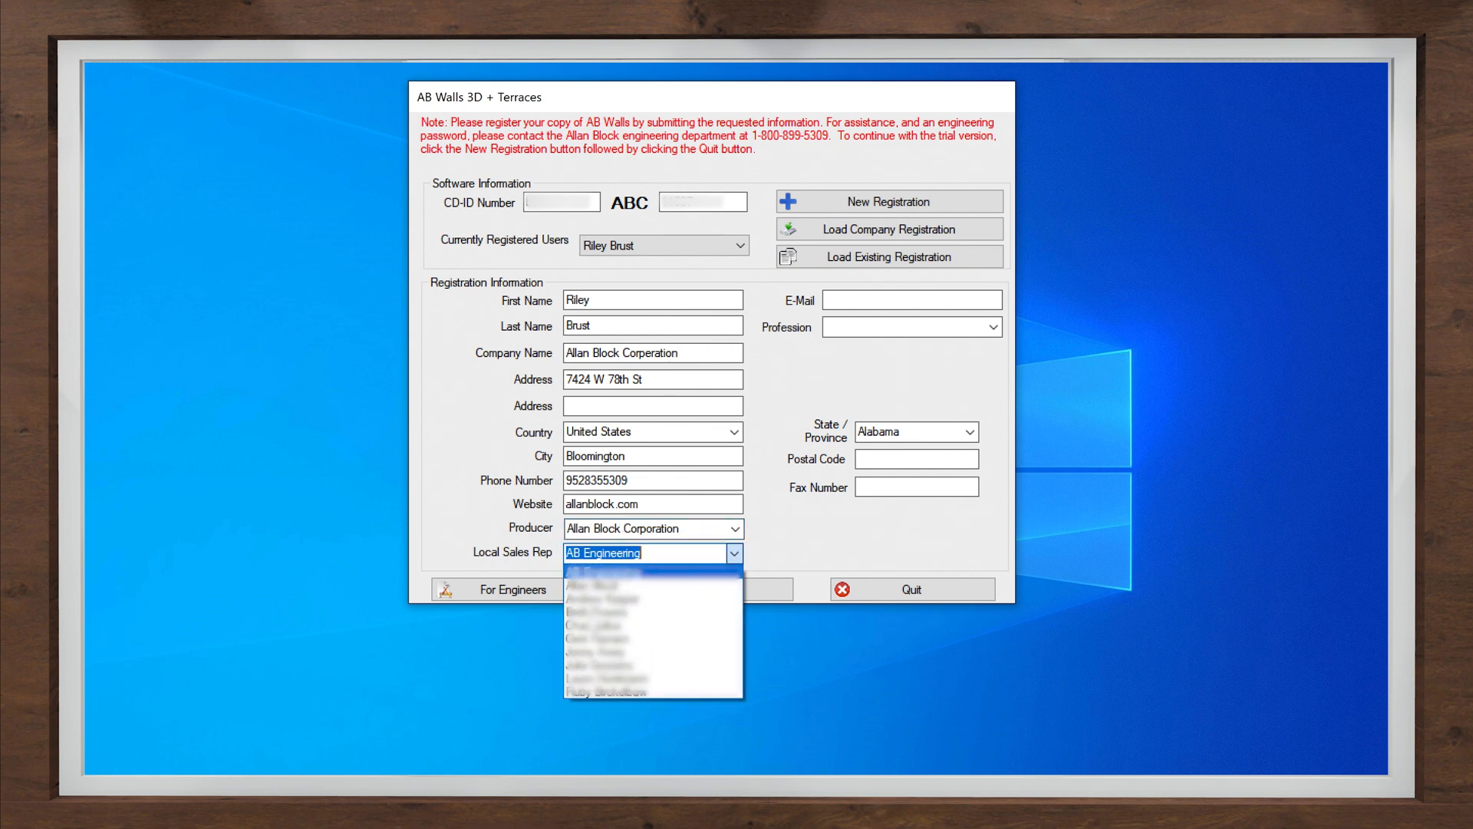
left_click(593, 626)
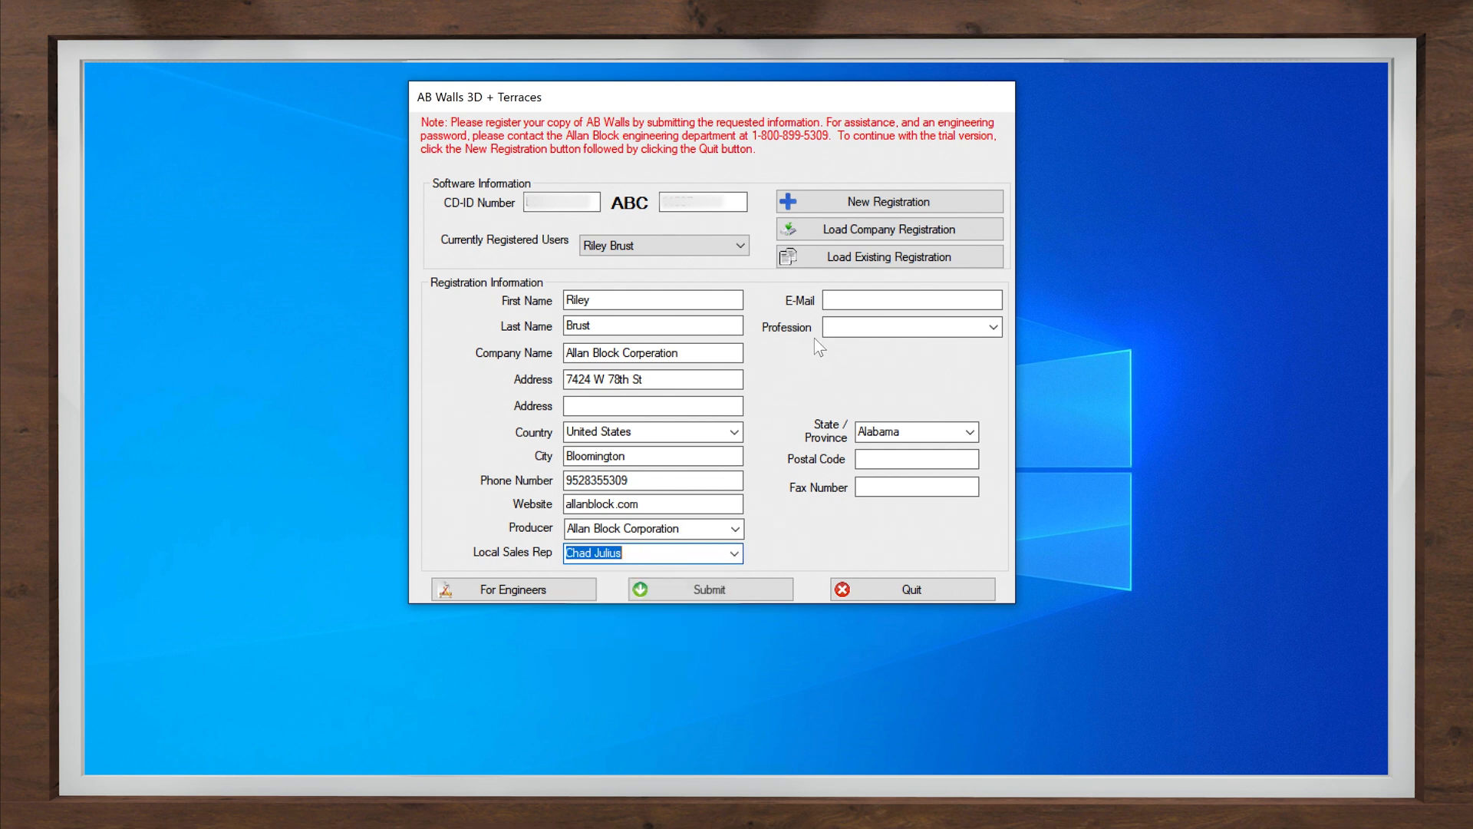
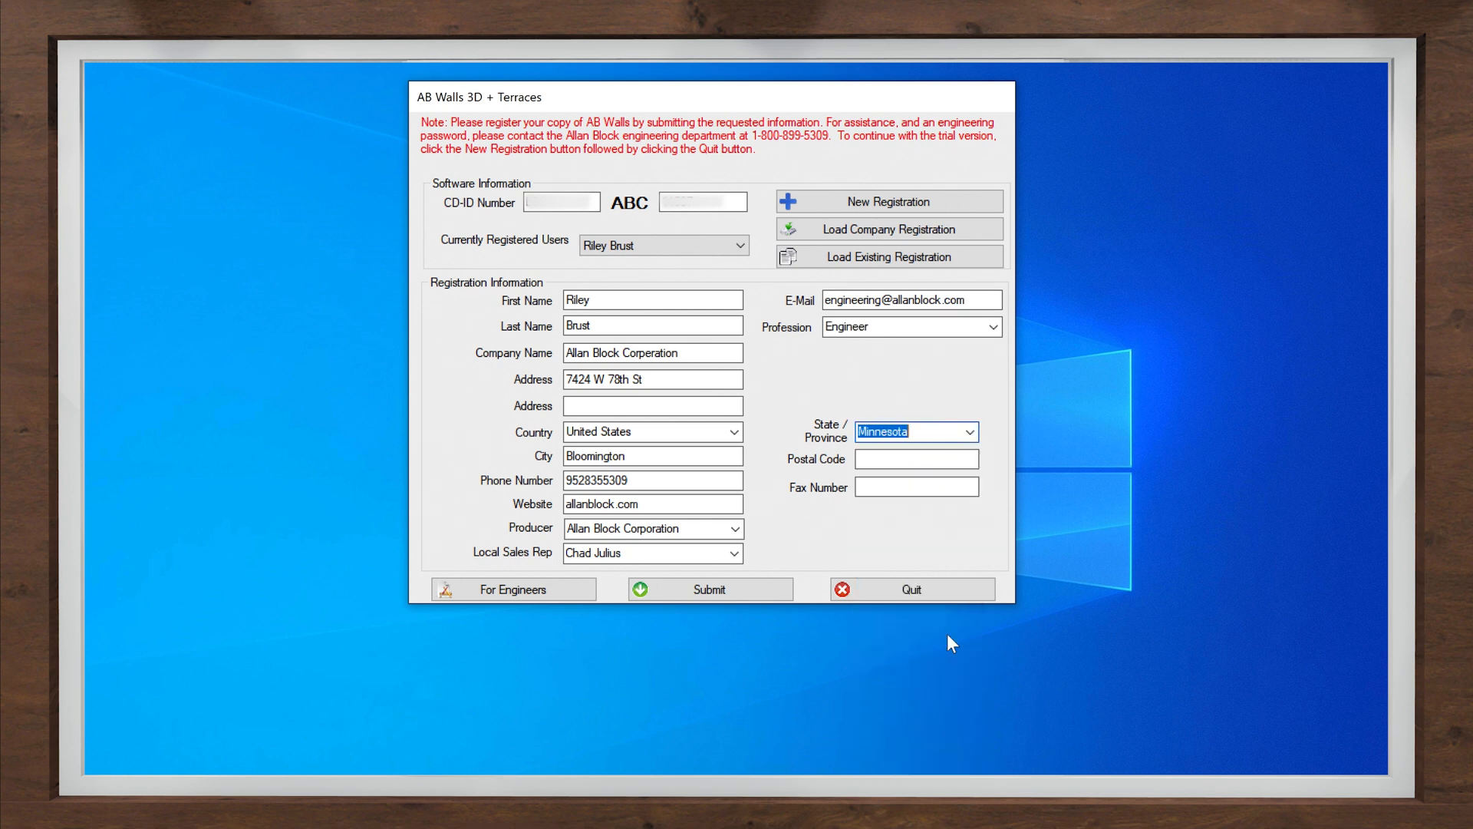
type("55439")
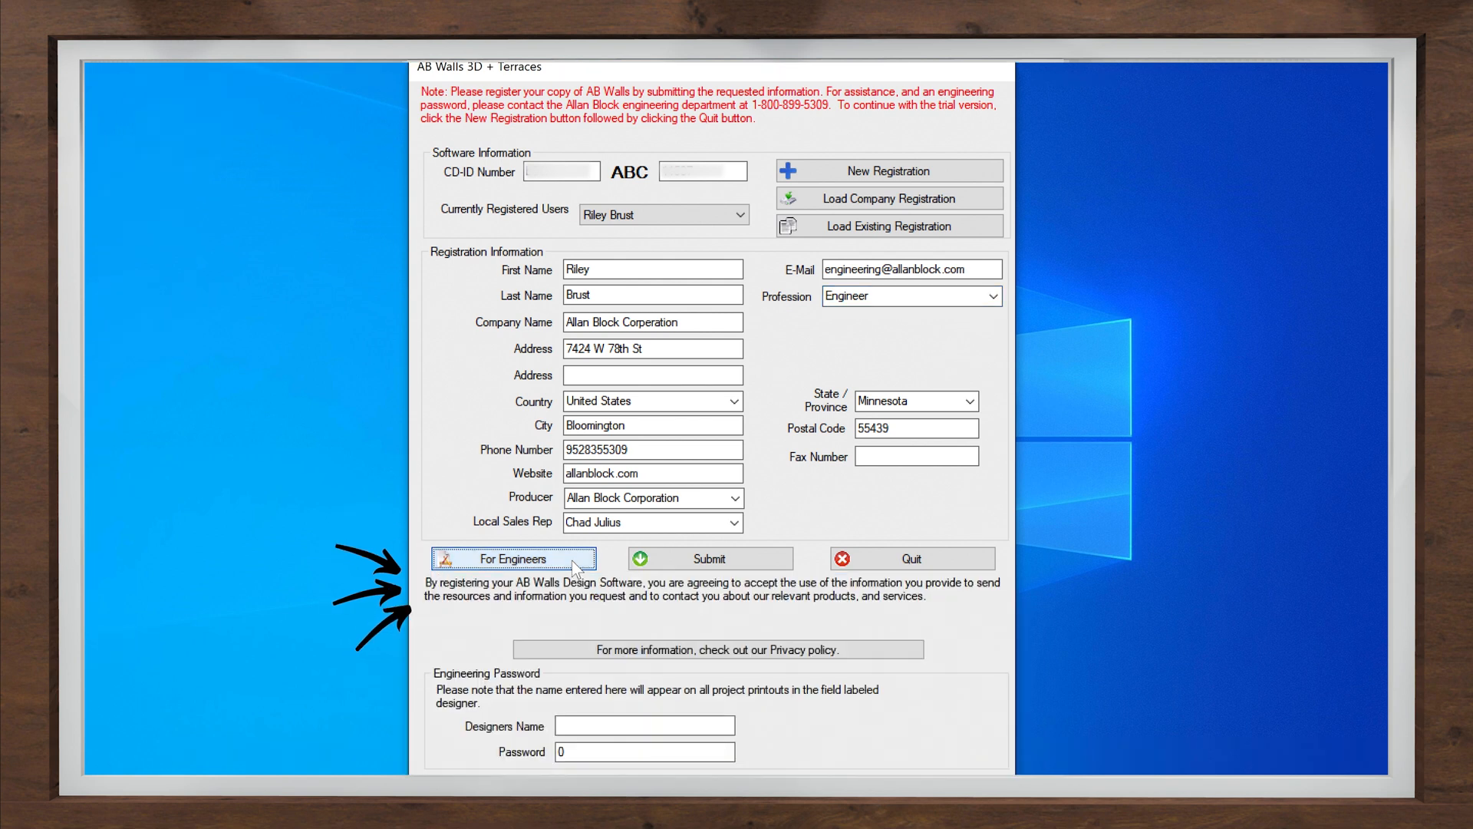
left_click(512, 559)
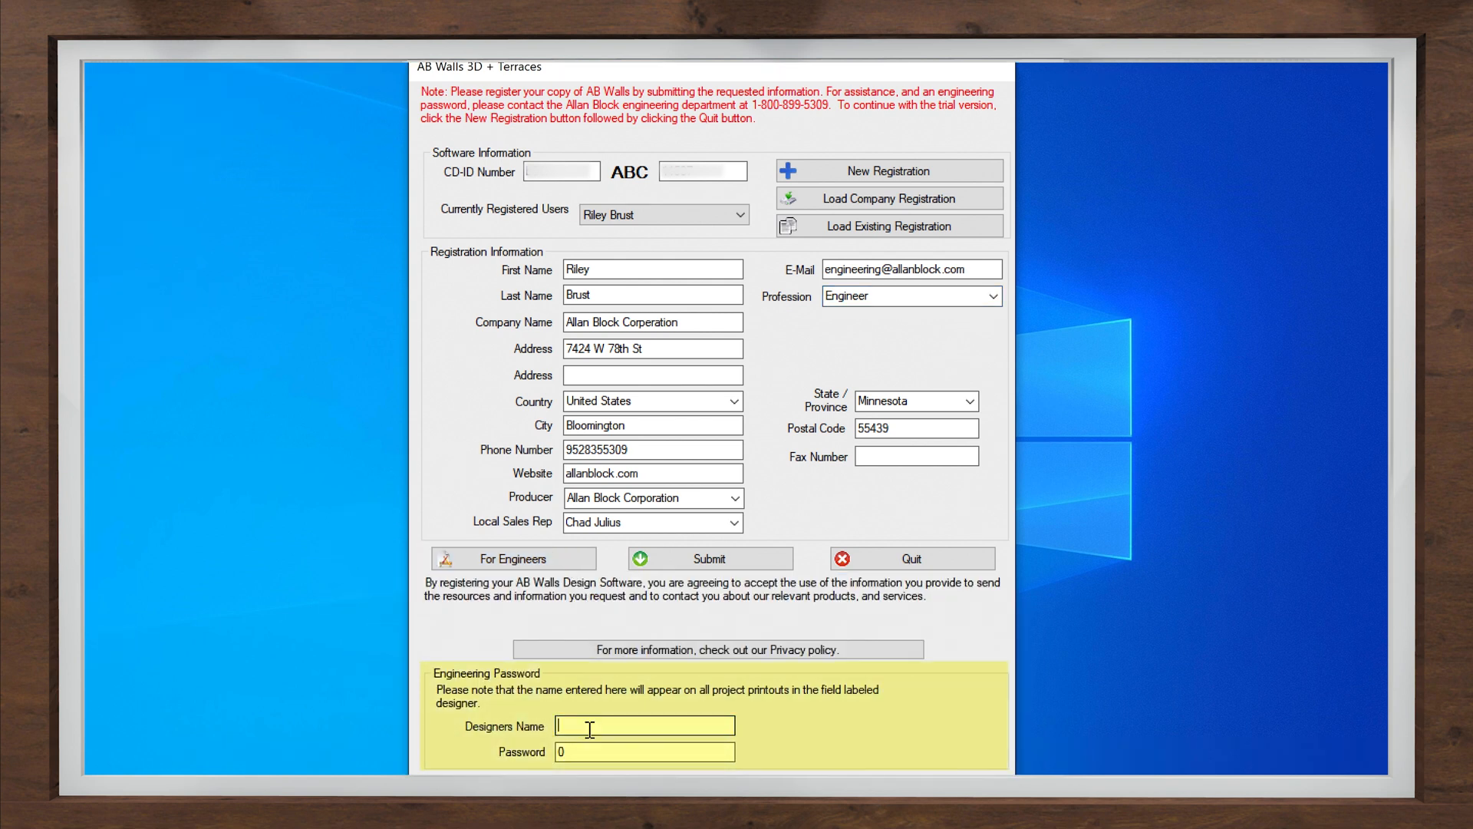
type("Riley")
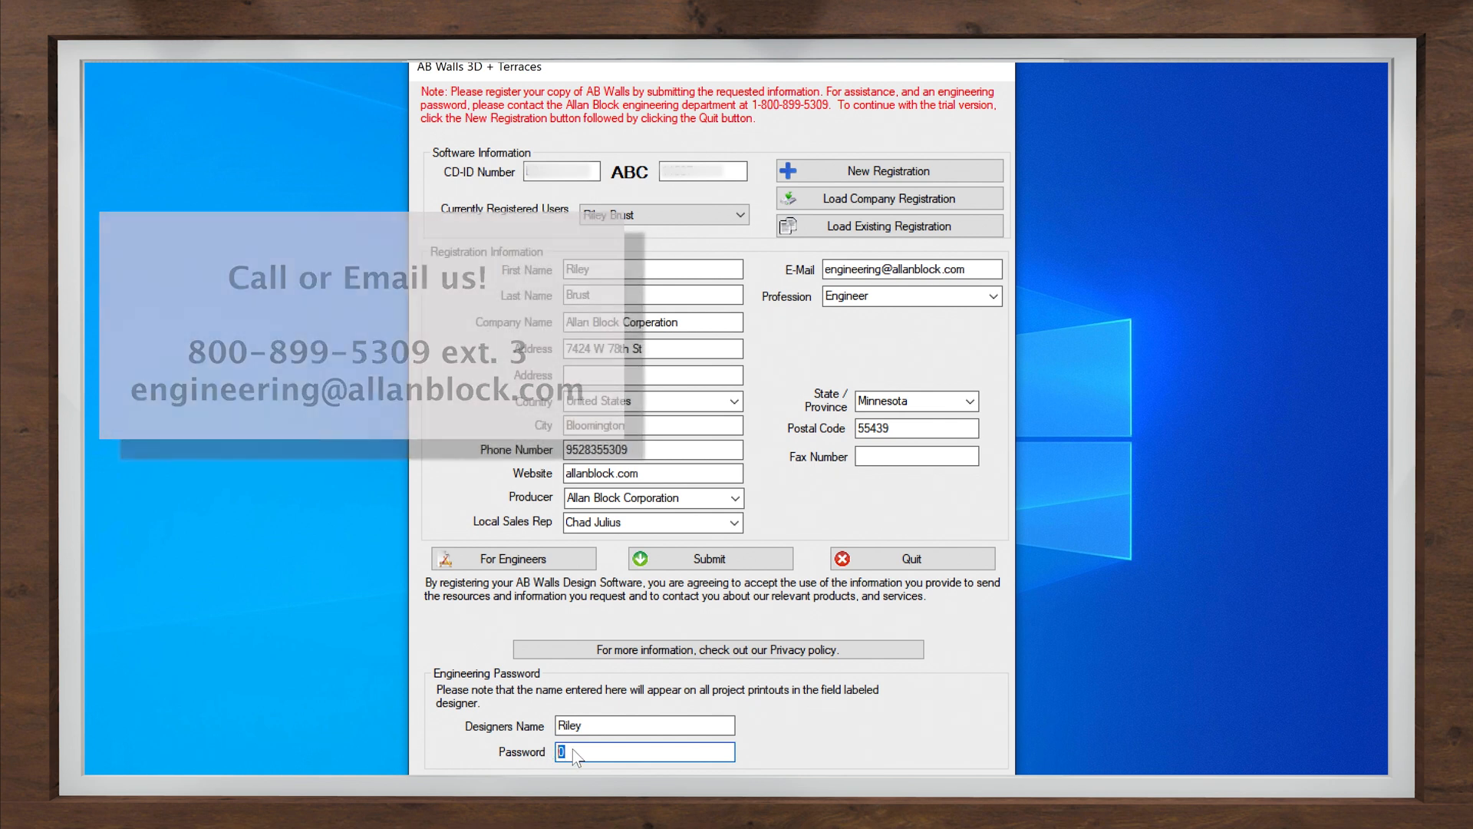
type("Password")
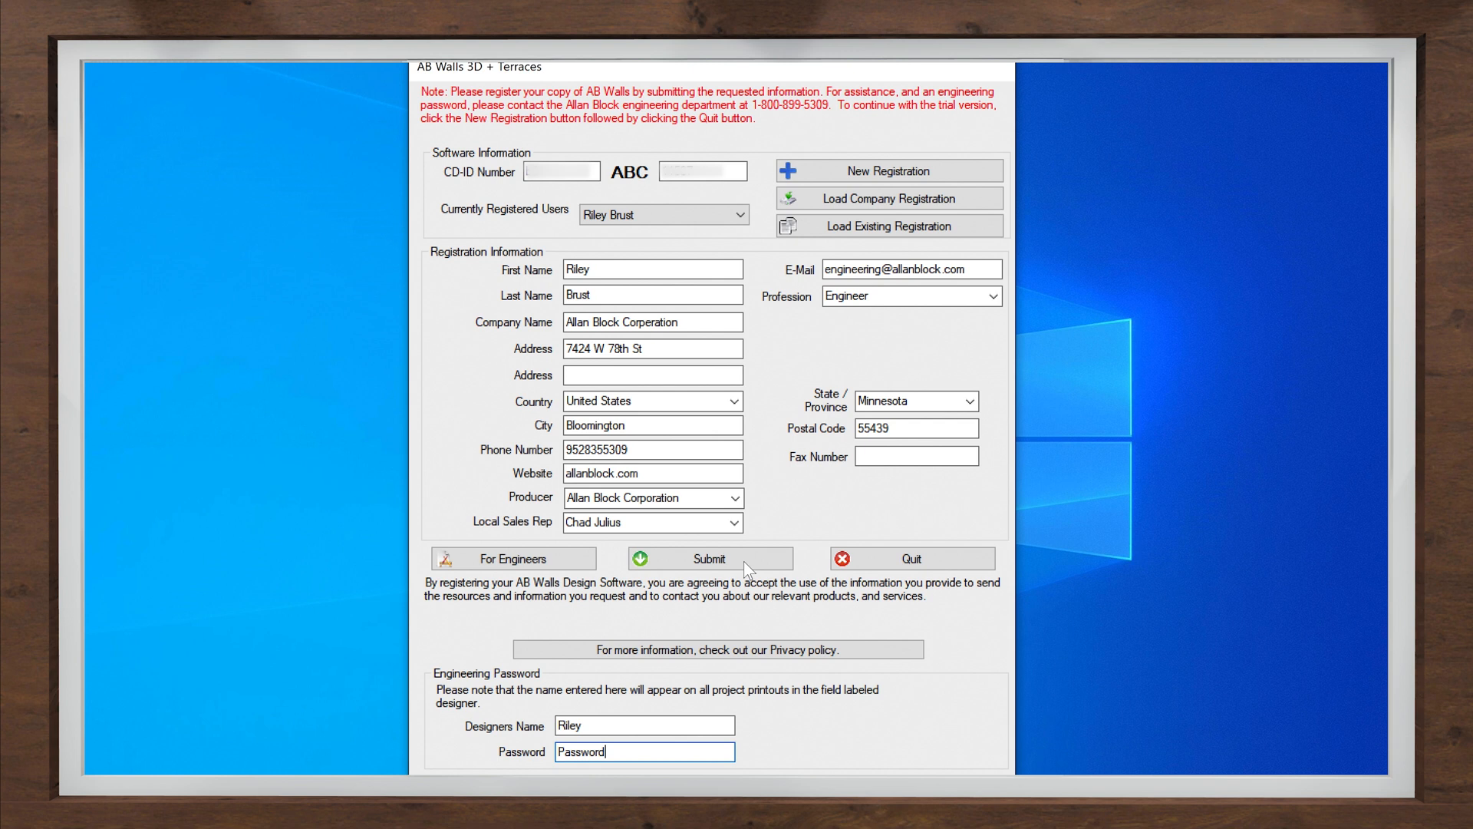
Submit the registration, dismiss the Password Required warning, resubmit and request the engineering password.
left_click(709, 559)
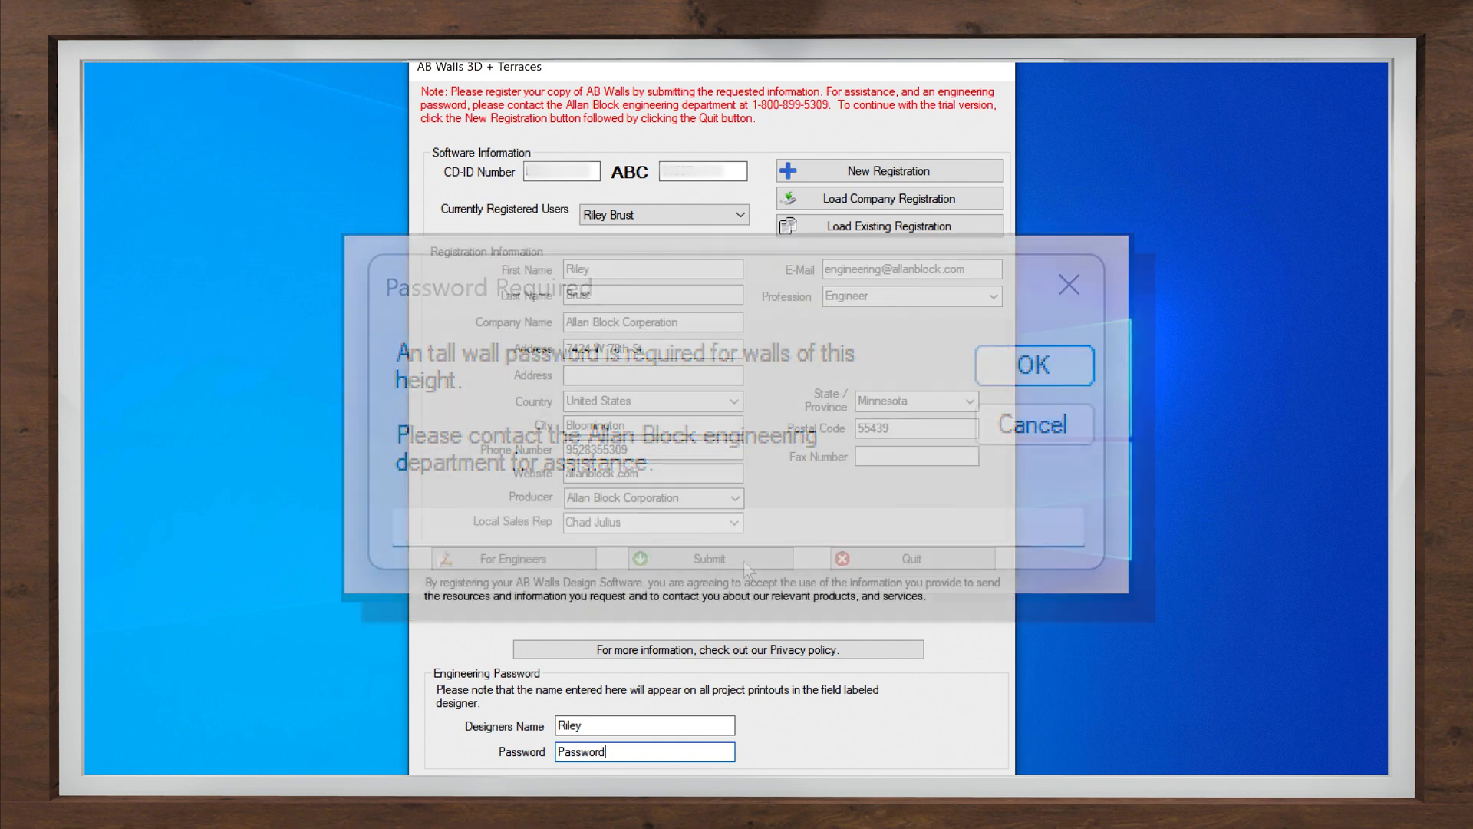
left_click(1033, 365)
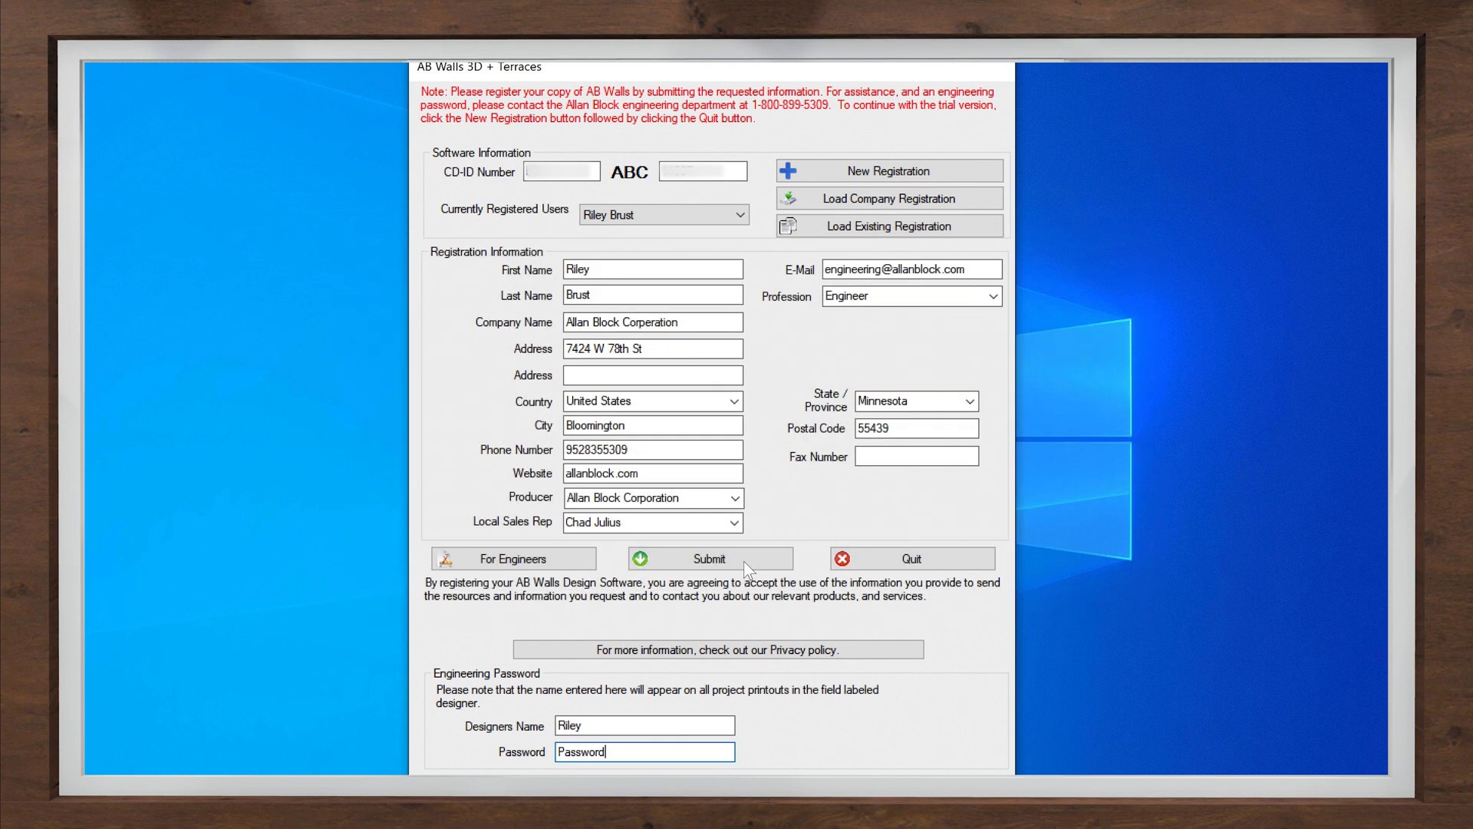
left_click(711, 559)
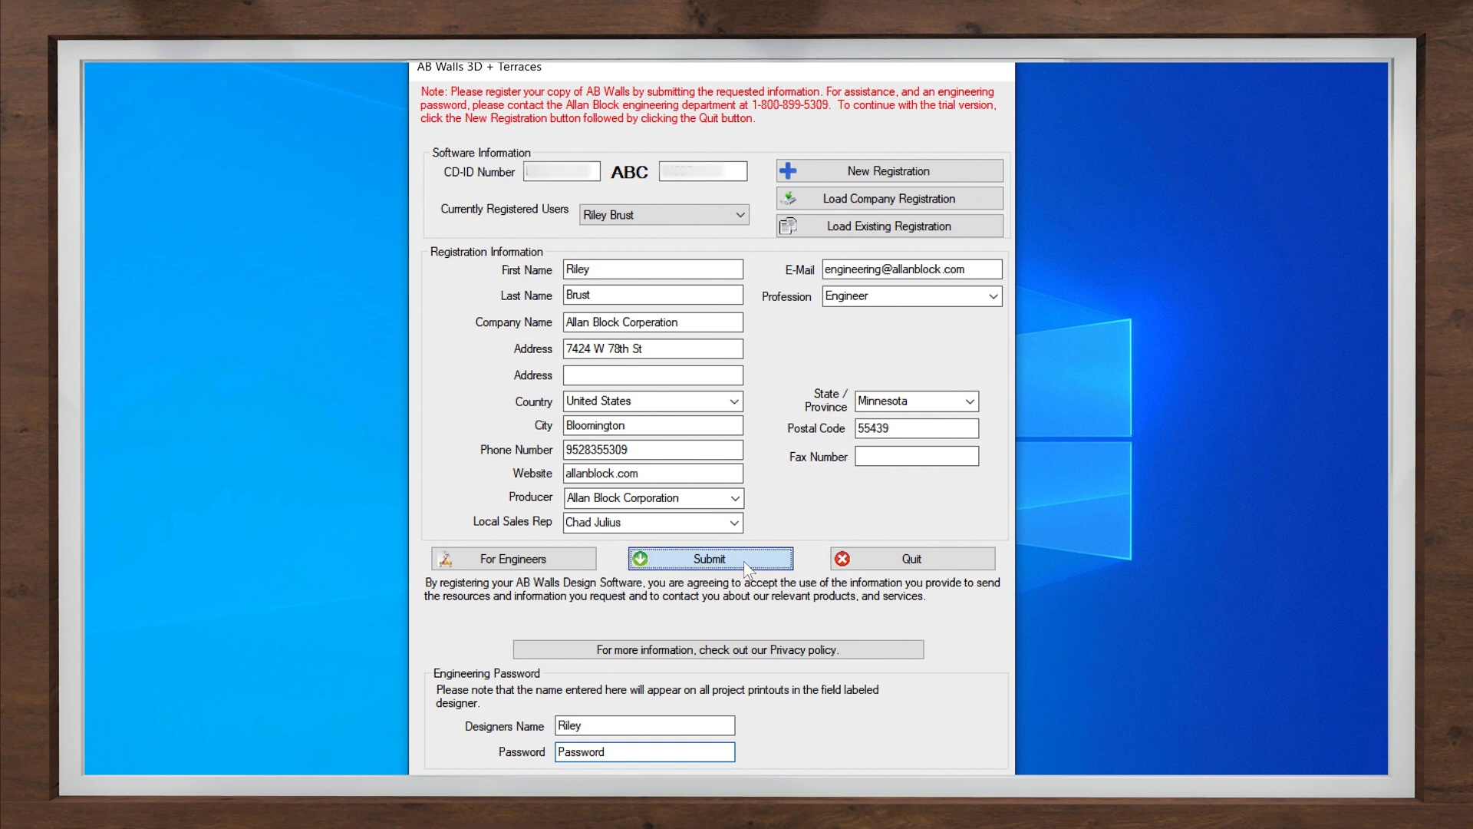
left_click(709, 559)
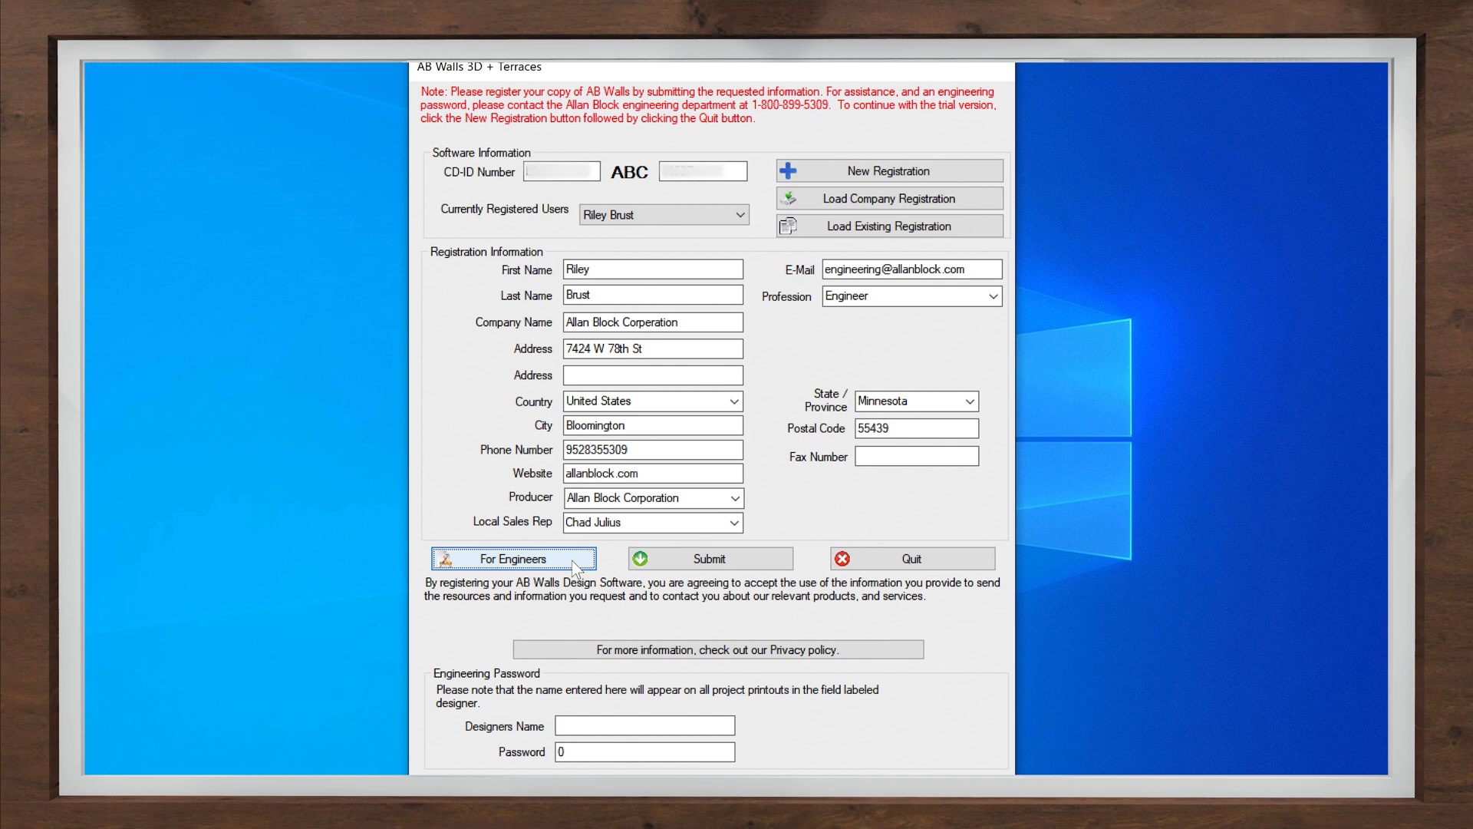
left_click(513, 559)
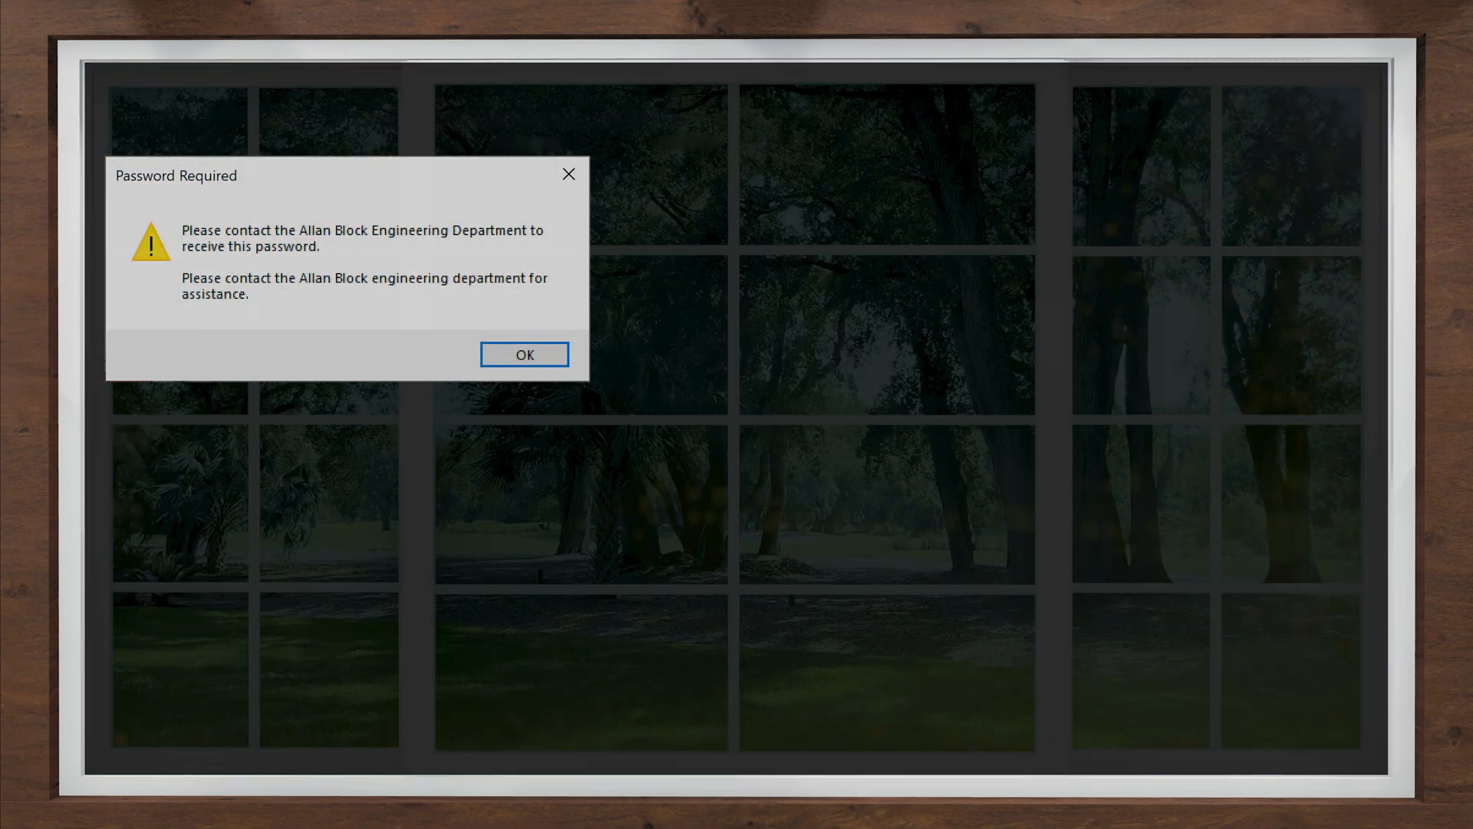